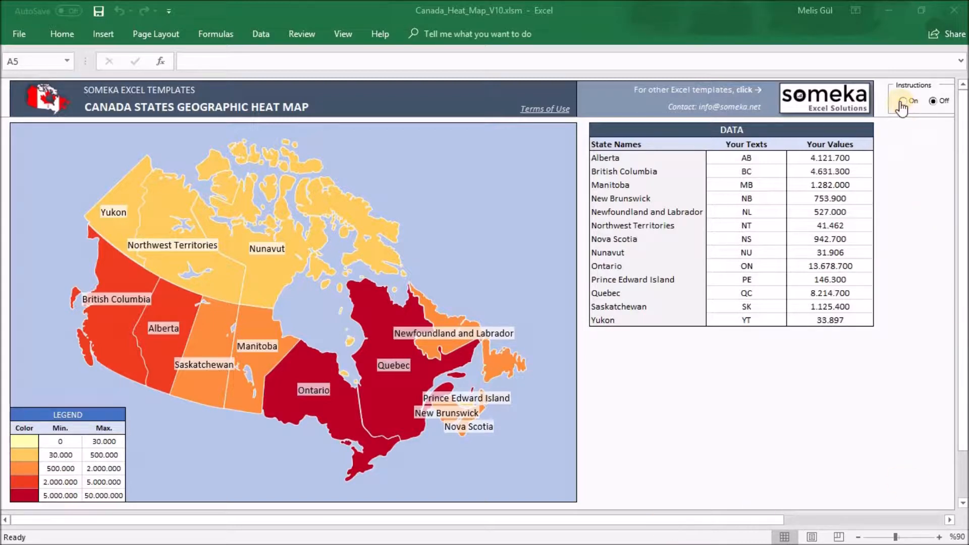
# Step: Show and hide the instruction notes, then inspect Ontario's entry in Your Values
pyautogui.click(903, 101)
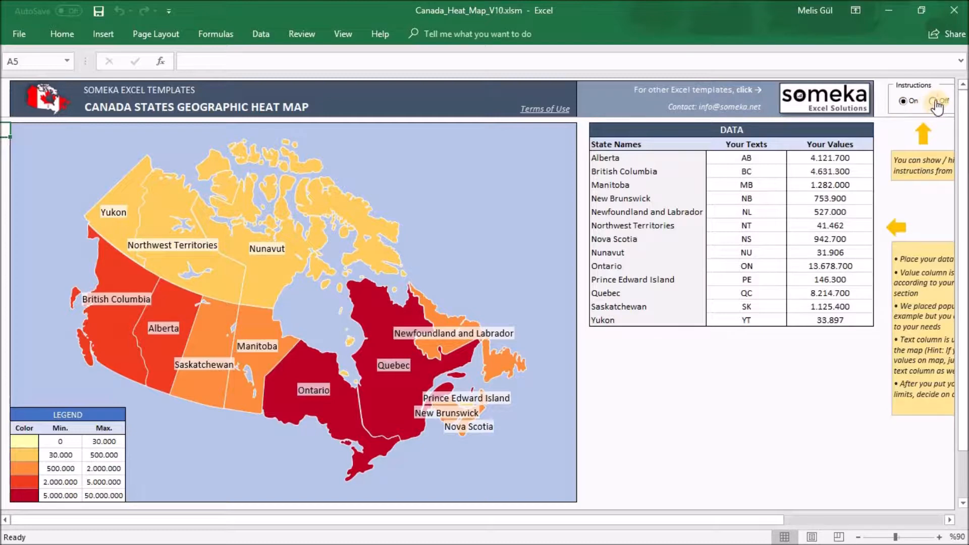
pyautogui.click(938, 101)
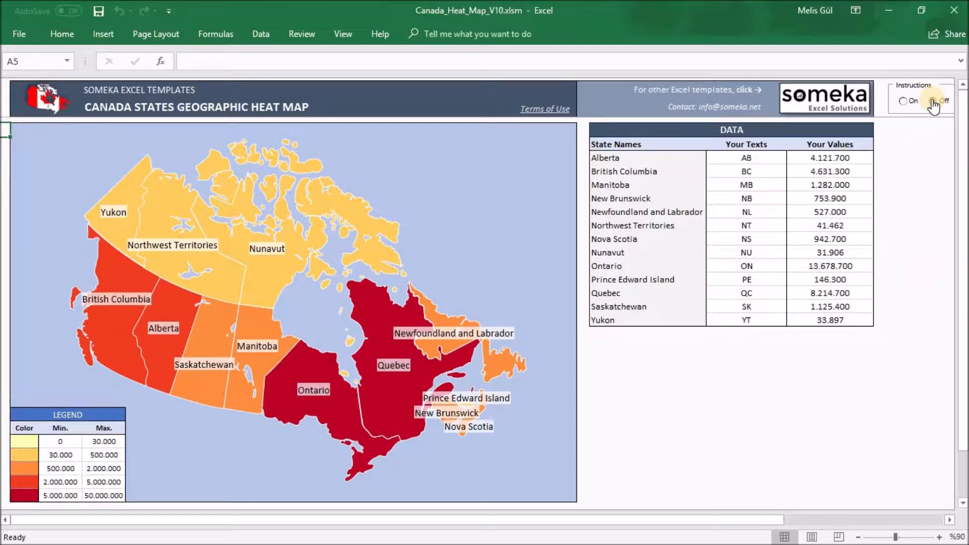
pyautogui.click(933, 101)
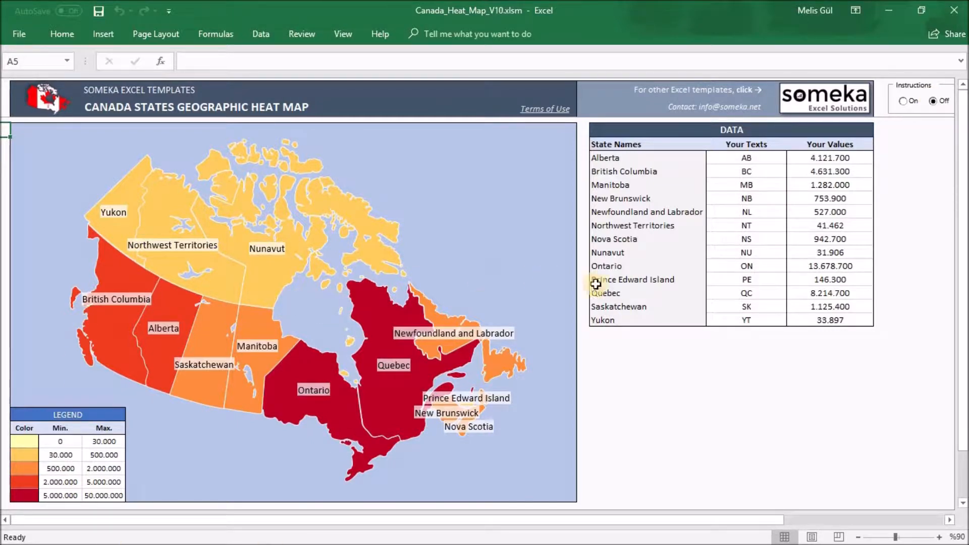
pyautogui.moveTo(695, 270)
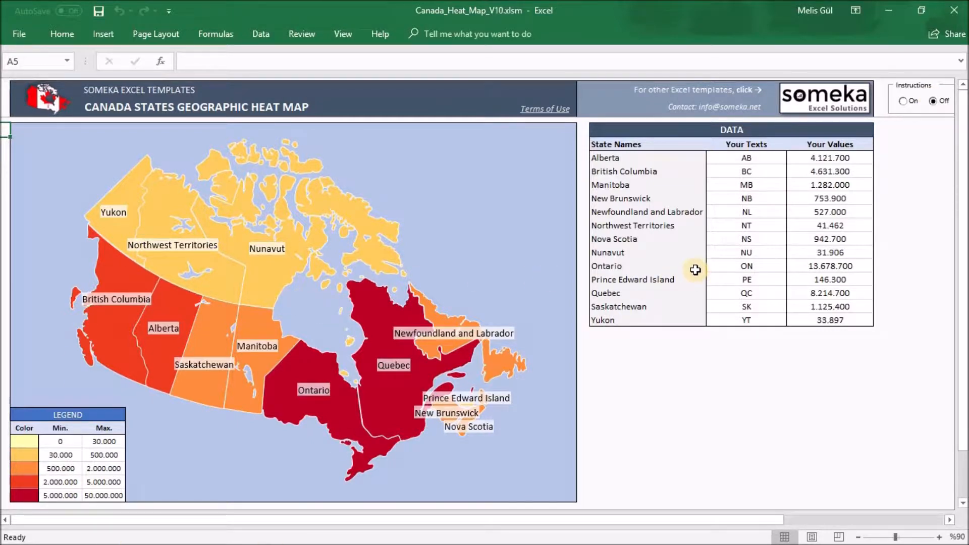
pyautogui.moveTo(401, 244)
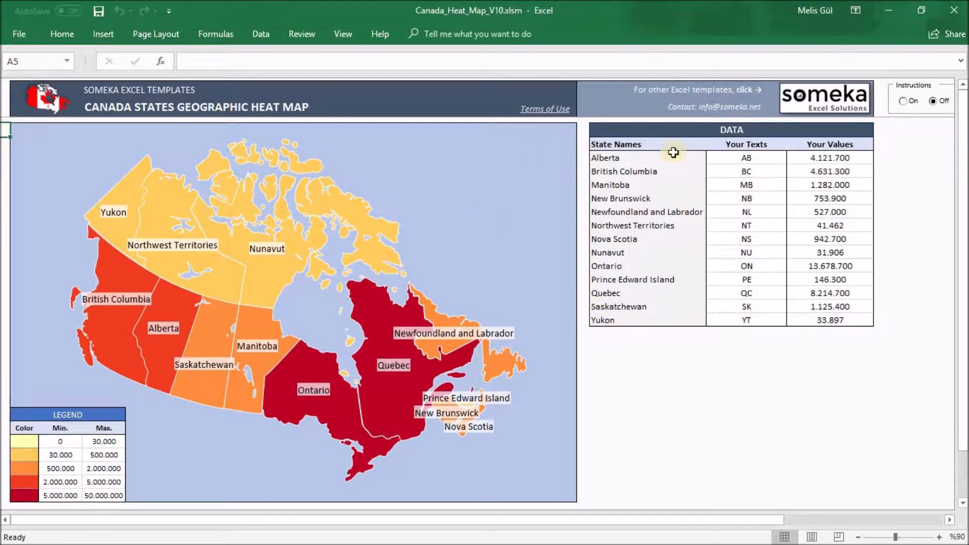
pyautogui.moveTo(746, 253)
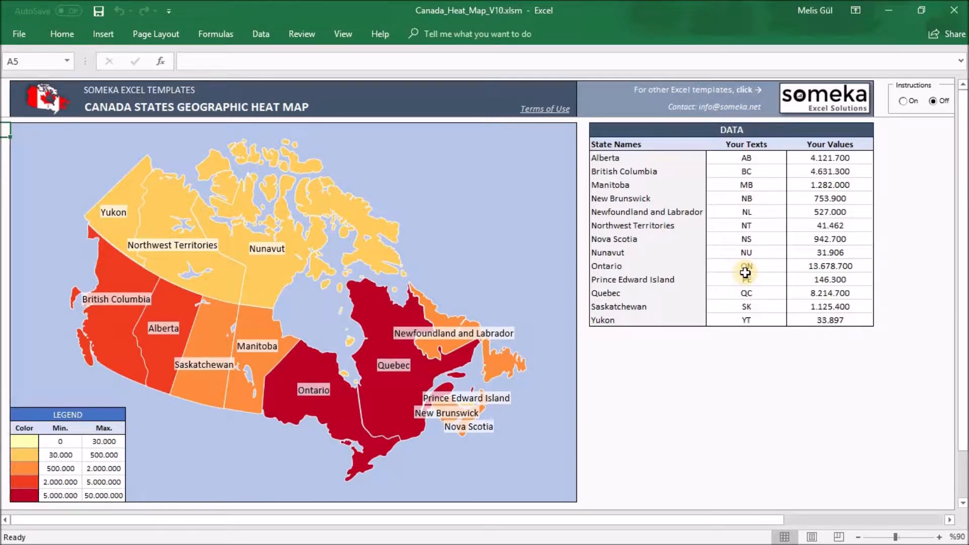
pyautogui.doubleClick(830, 265)
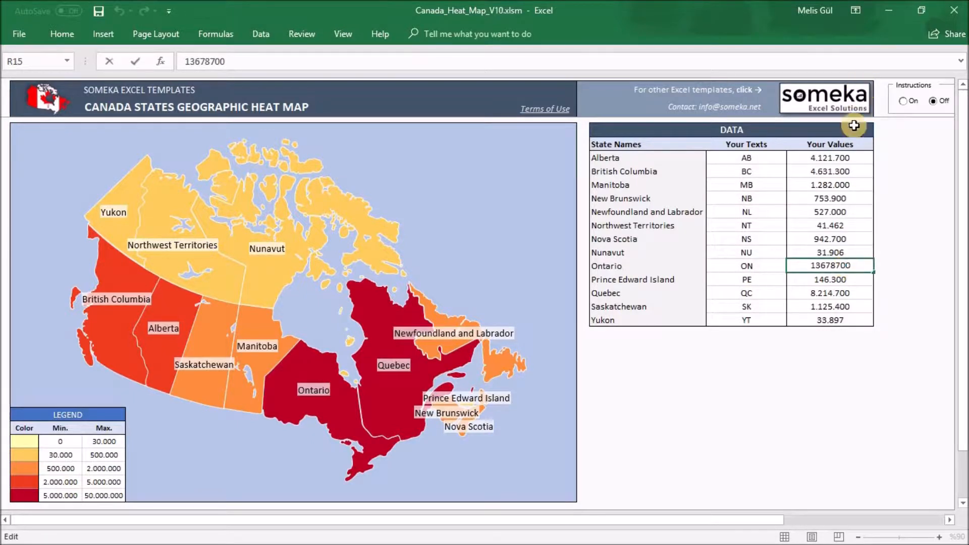
pyautogui.click(830, 144)
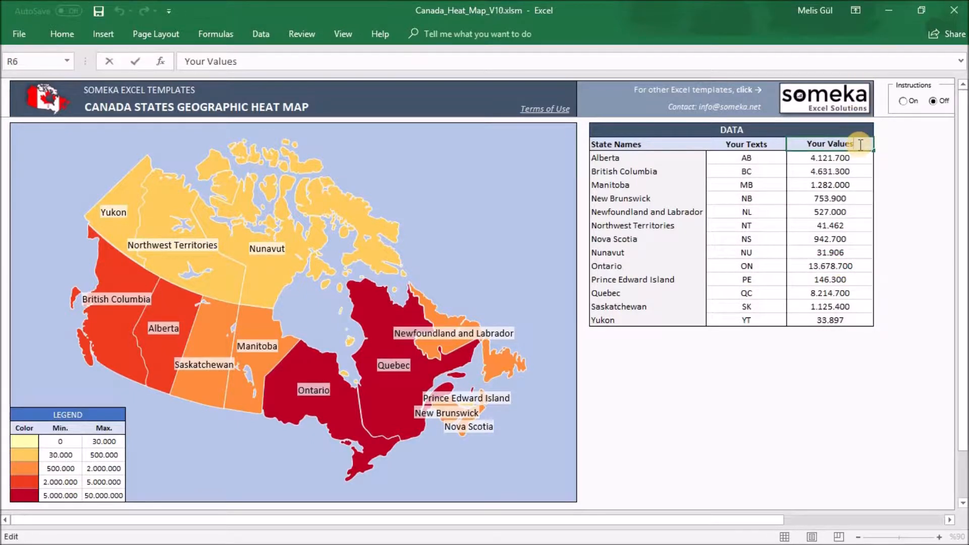
pyautogui.moveTo(557, 316)
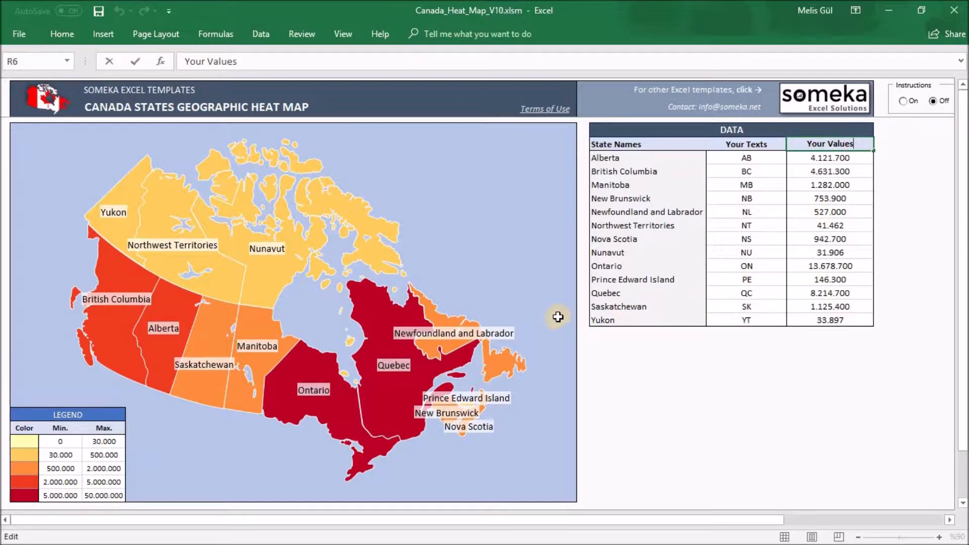
# Step: Scroll down to the Settings area showing the red palette and value ranges
pyautogui.scroll(-3)
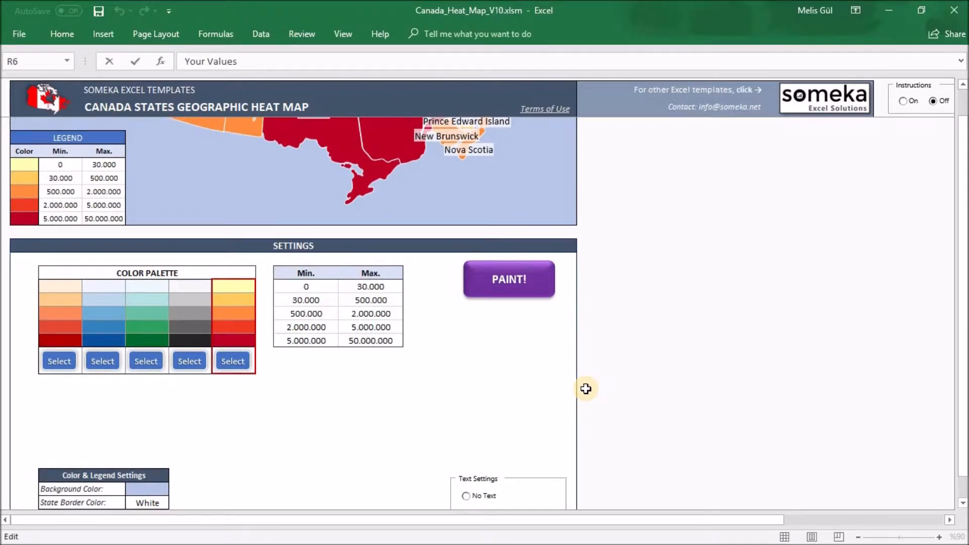
pyautogui.scroll(-3)
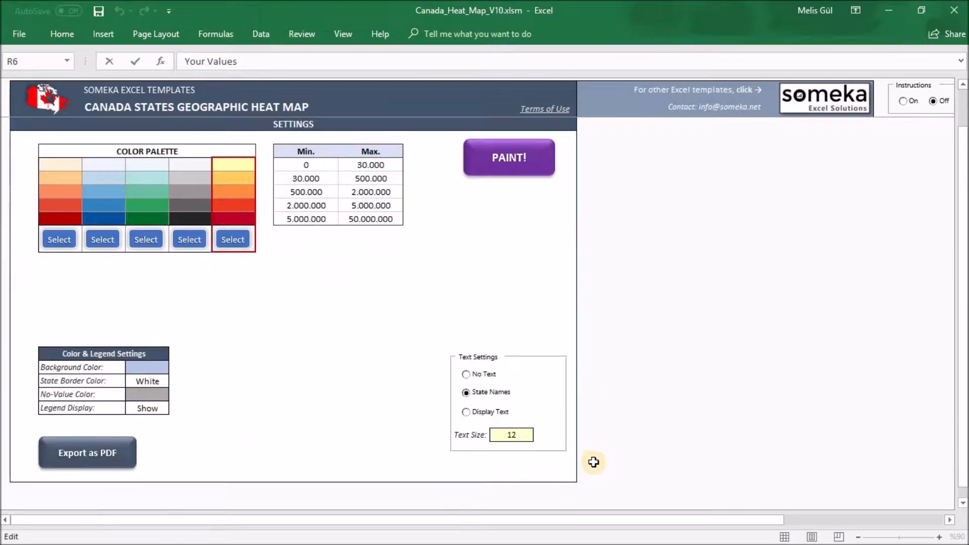
pyautogui.moveTo(18, 151)
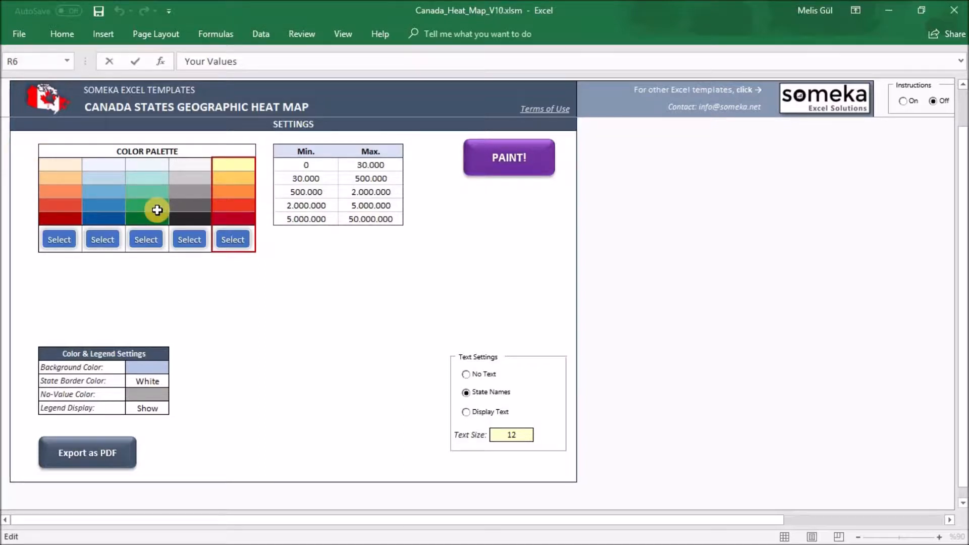
pyautogui.moveTo(389, 183)
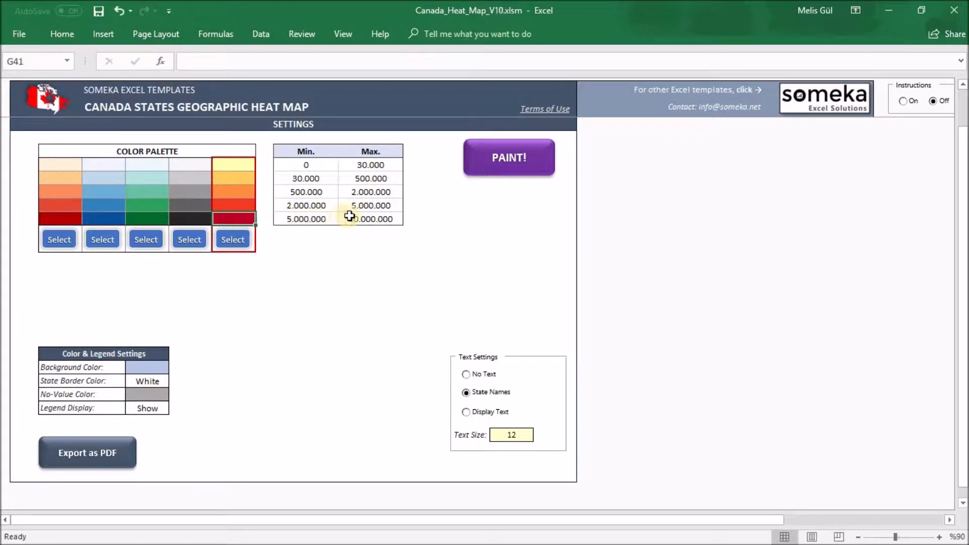
pyautogui.click(370, 219)
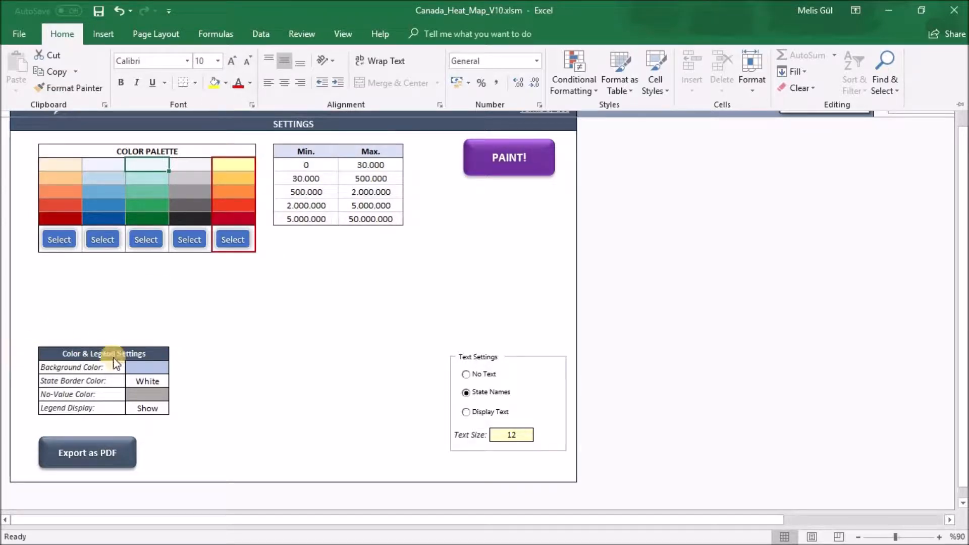
pyautogui.moveTo(86, 371)
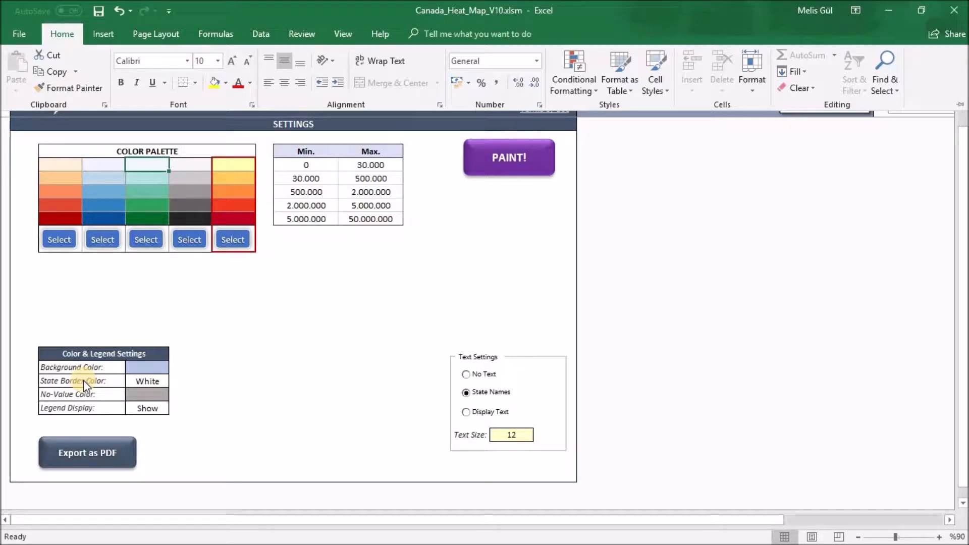
pyautogui.click(175, 381)
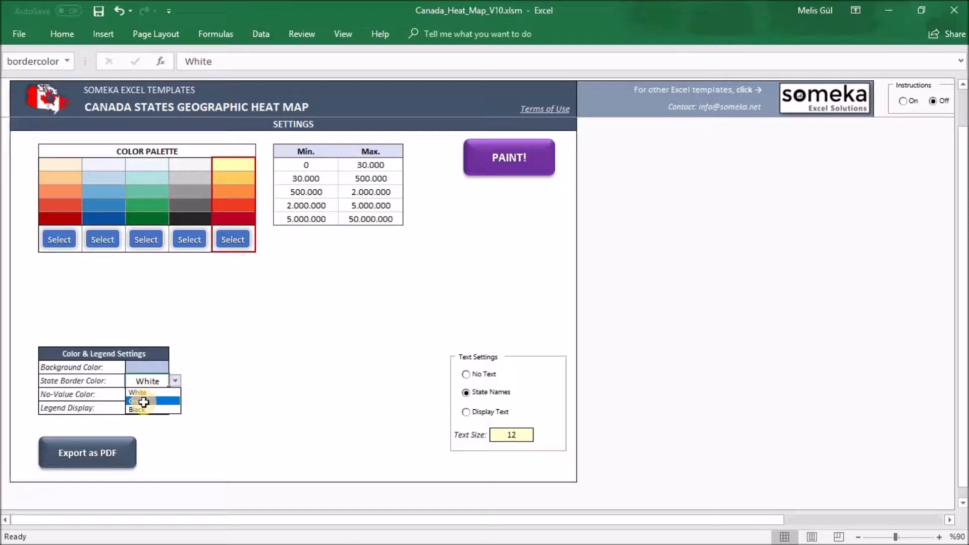
pyautogui.click(147, 408)
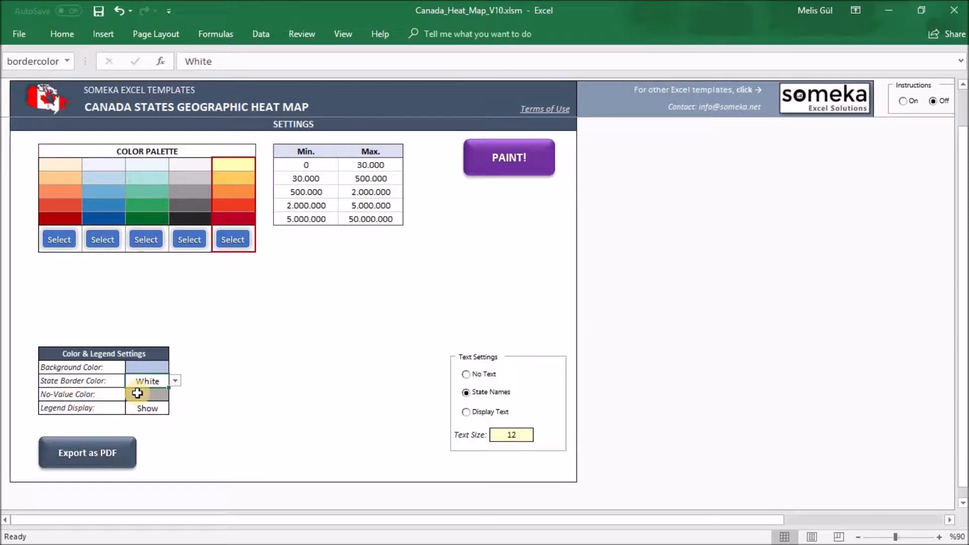
pyautogui.click(147, 393)
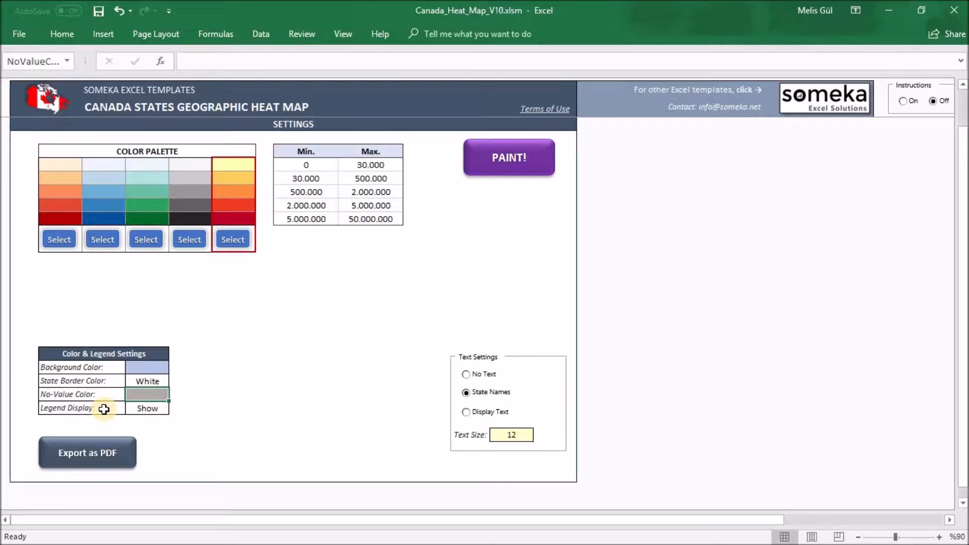
pyautogui.moveTo(135, 167)
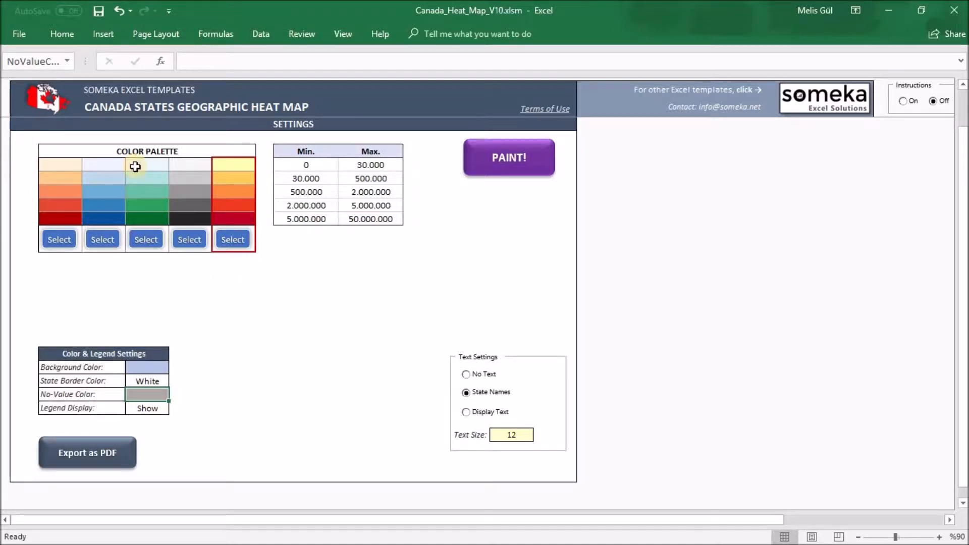
pyautogui.click(509, 157)
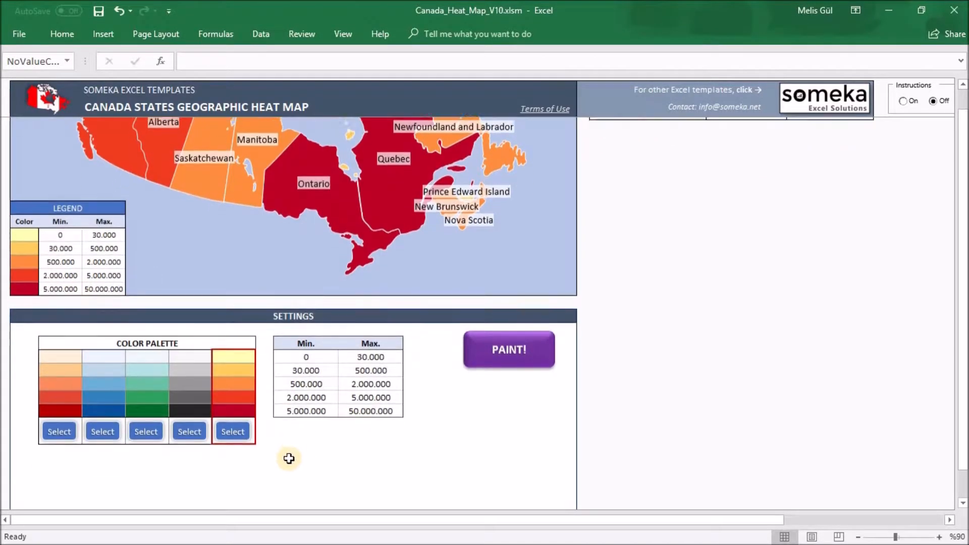
pyautogui.click(174, 448)
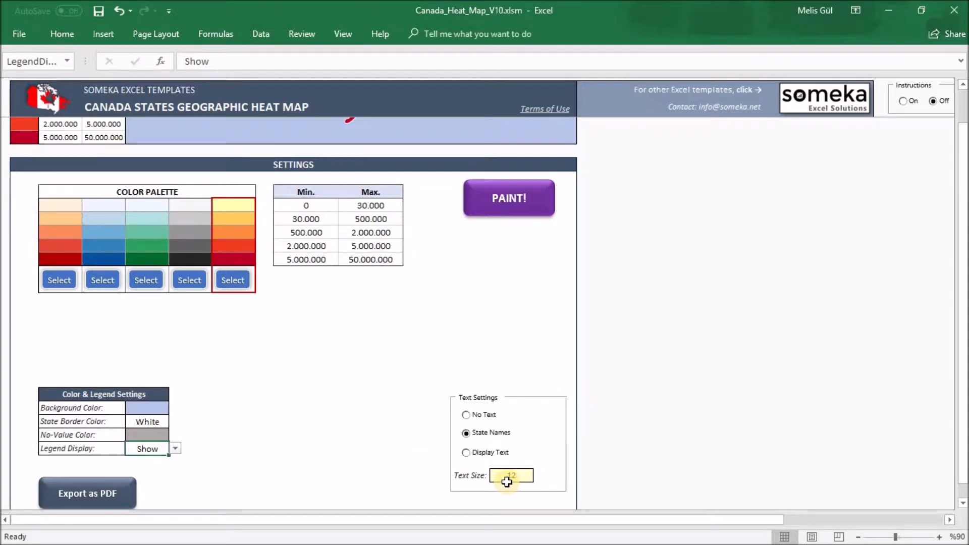
# Step: Choose No Text in Text Settings so provinces show no labels
pyautogui.click(466, 415)
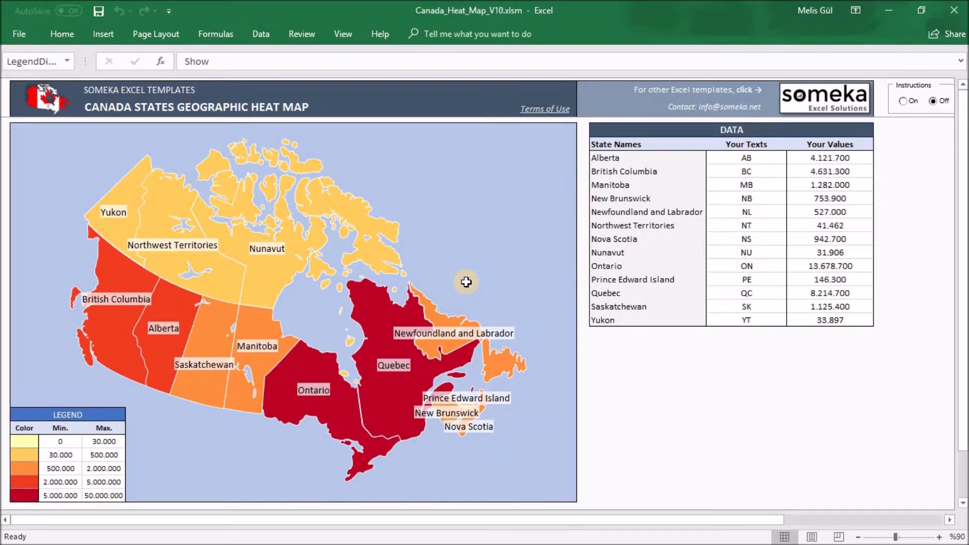
pyautogui.moveTo(484, 375)
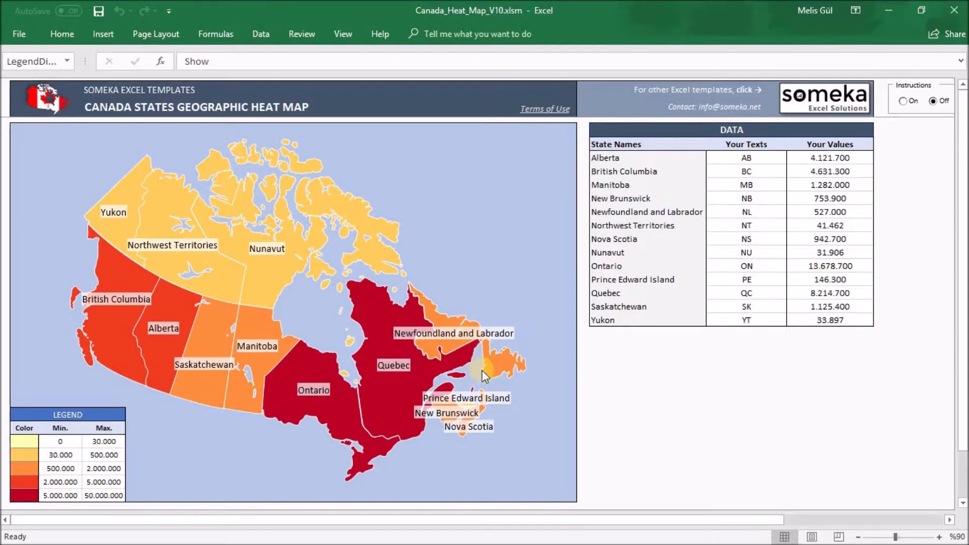
pyautogui.scroll(-3)
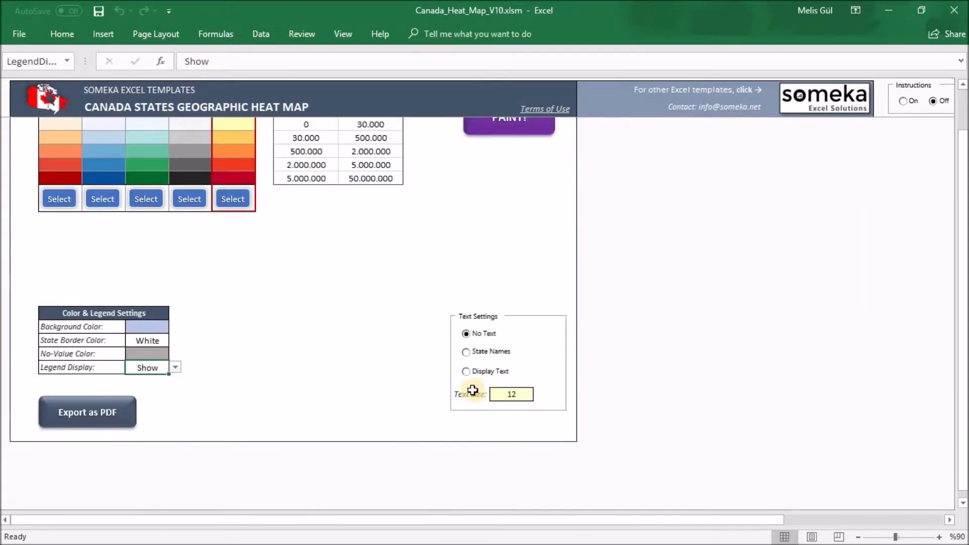
pyautogui.moveTo(515, 380)
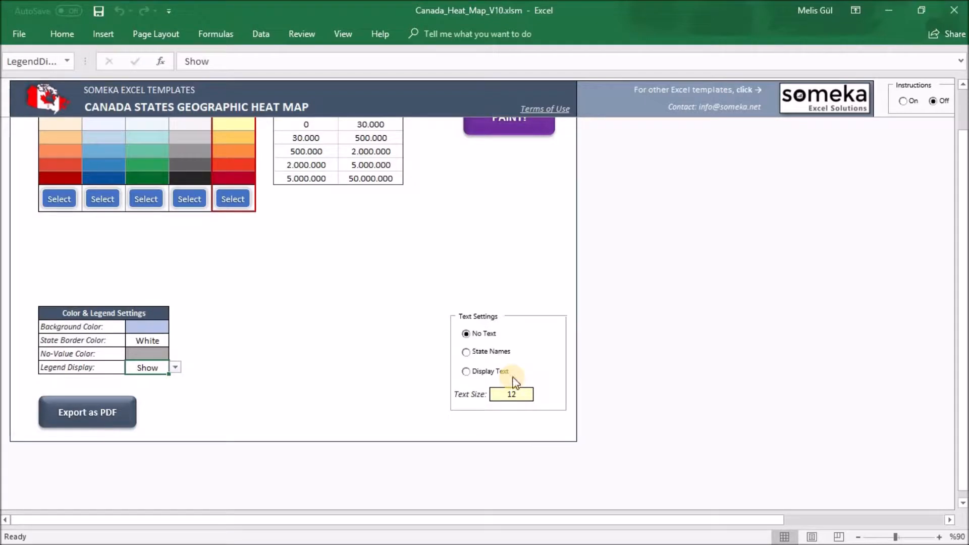
pyautogui.moveTo(609, 357)
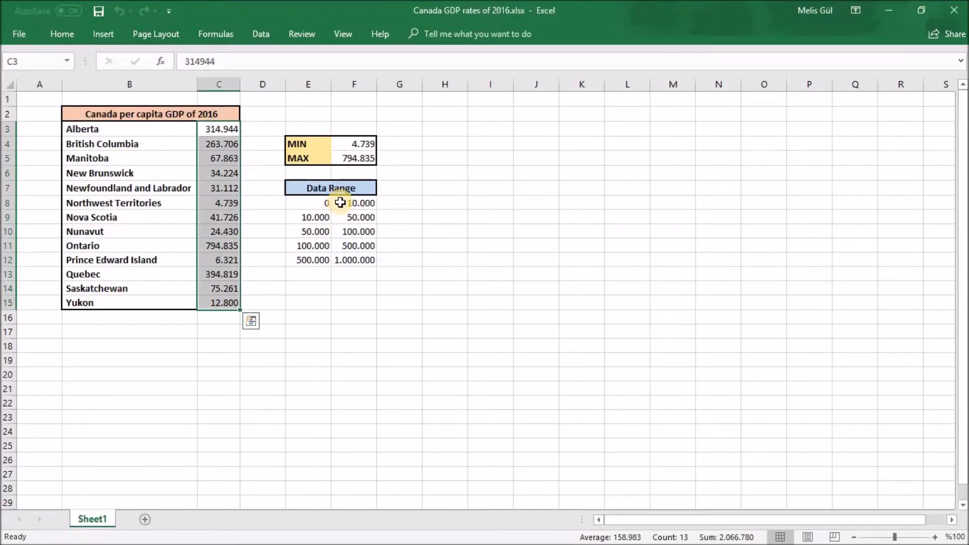
pyautogui.moveTo(152, 140)
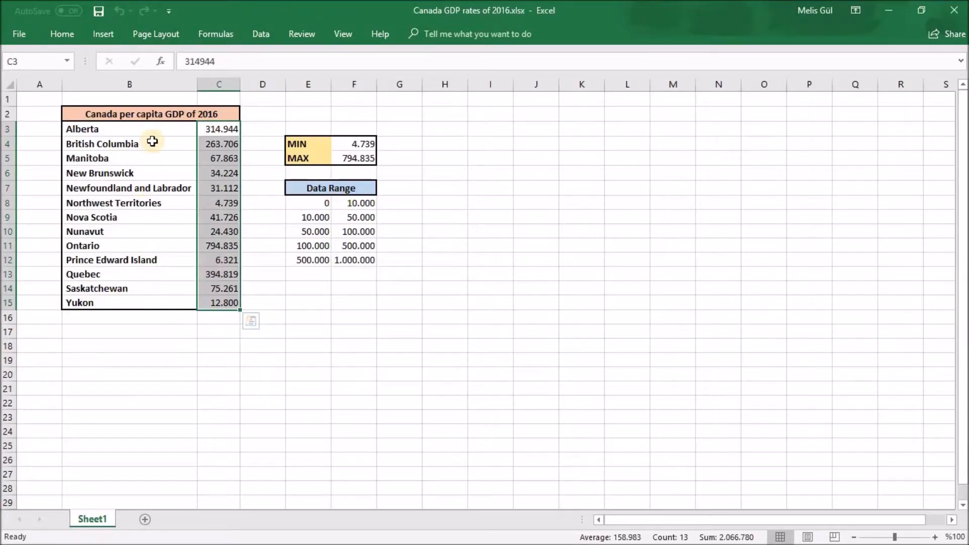
pyautogui.moveTo(188, 299)
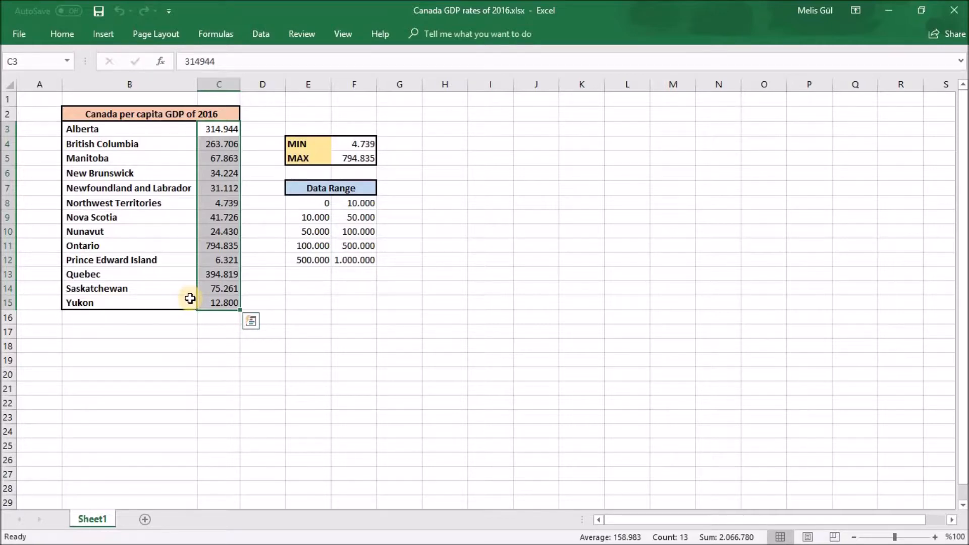
# Step: Copy the 2016 per-capita GDP values C3:C15 from the Canada GDP workbook
pyautogui.press('ctrl+c')
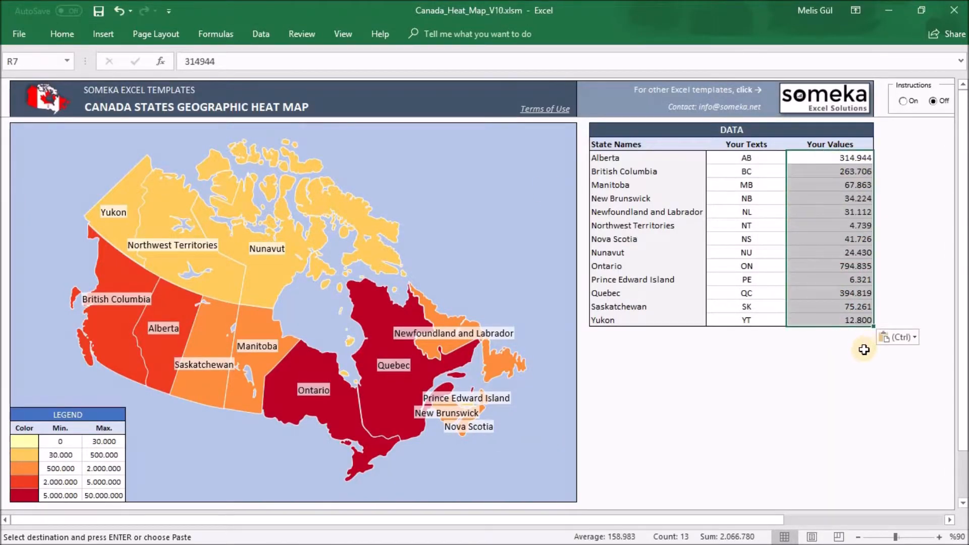
# Step: Paste the GDP figures into Your Values and copy them again from the GDP workbook
pyautogui.press('Escape')
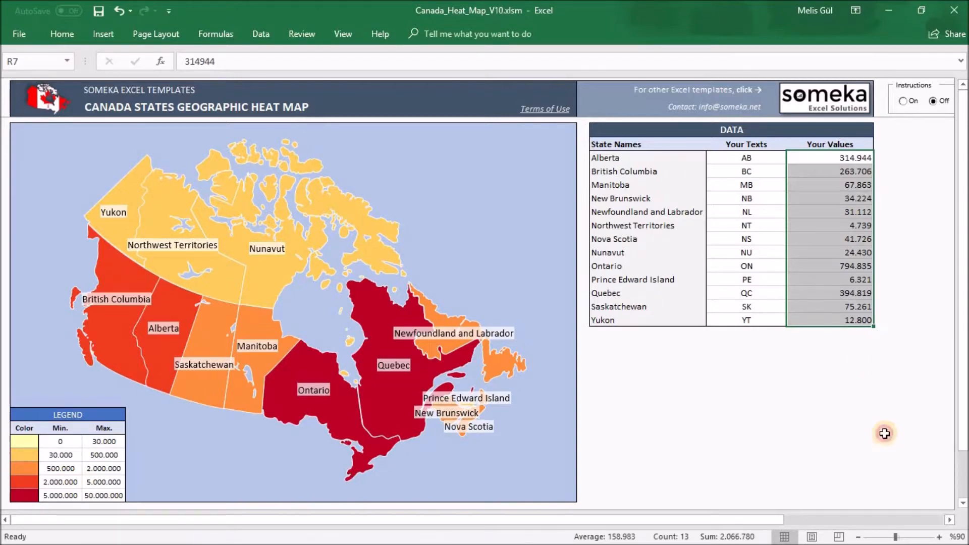
pyautogui.press('ctrl+c')
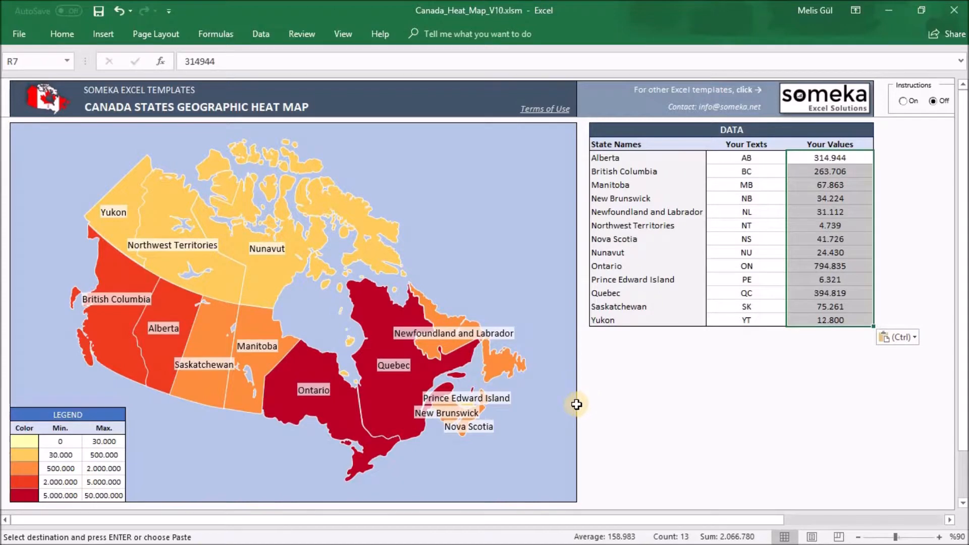
pyautogui.scroll(-3)
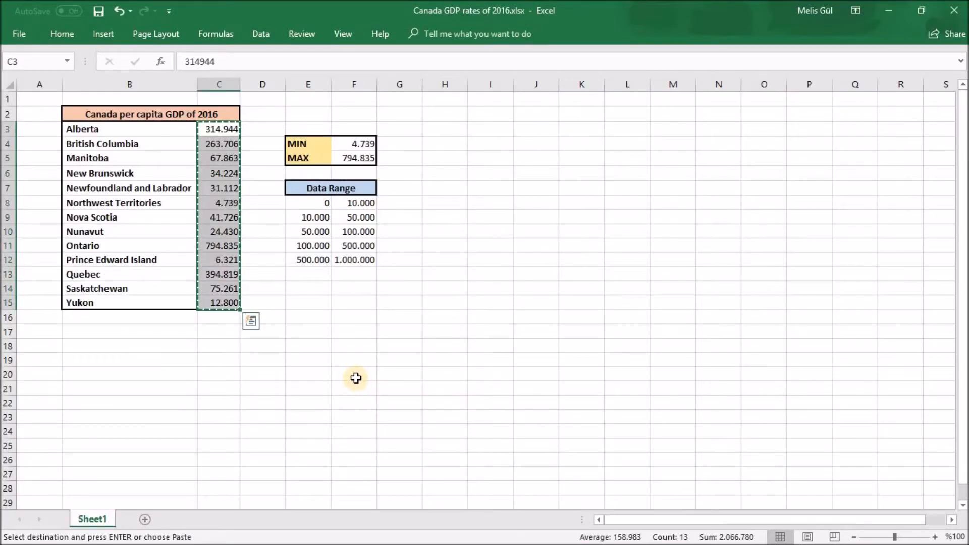
pyautogui.moveTo(259, 119)
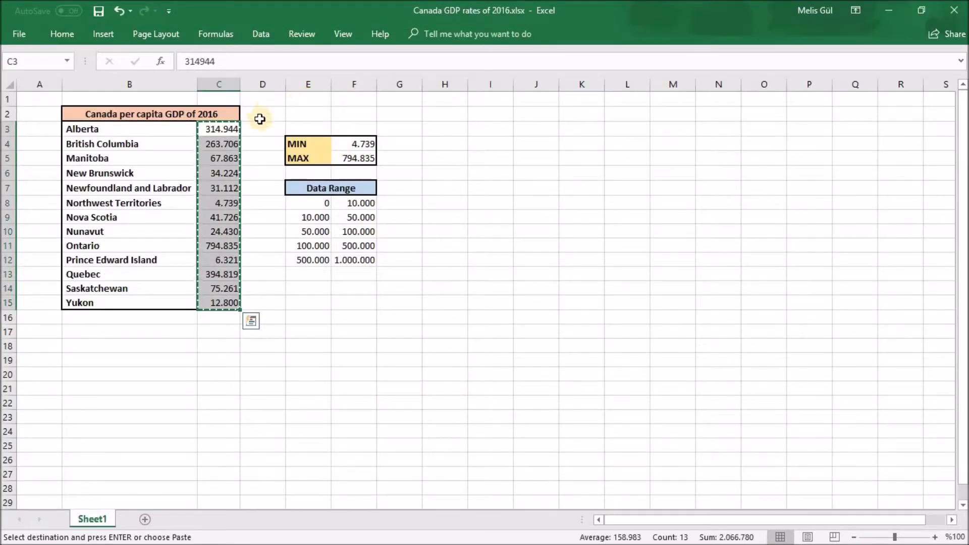
pyautogui.moveTo(387, 277)
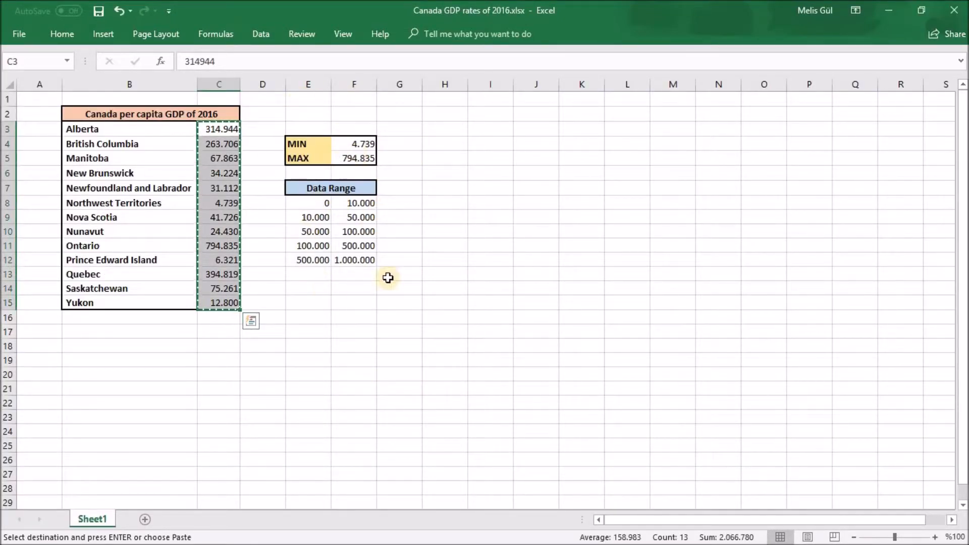
pyautogui.moveTo(325, 223)
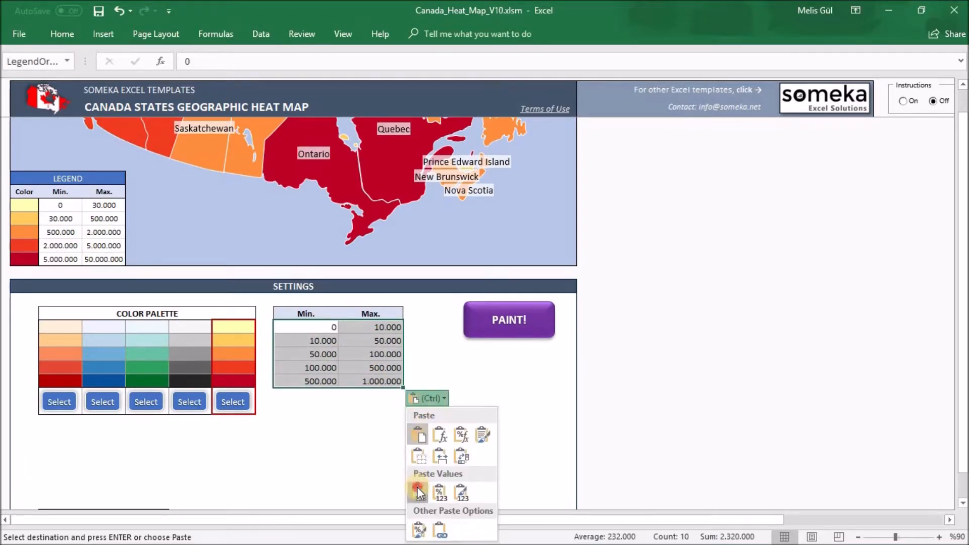
# Step: Paste the 0–1,000,000 ranges as values, pick the orange-red palette and black borders
pyautogui.click(418, 491)
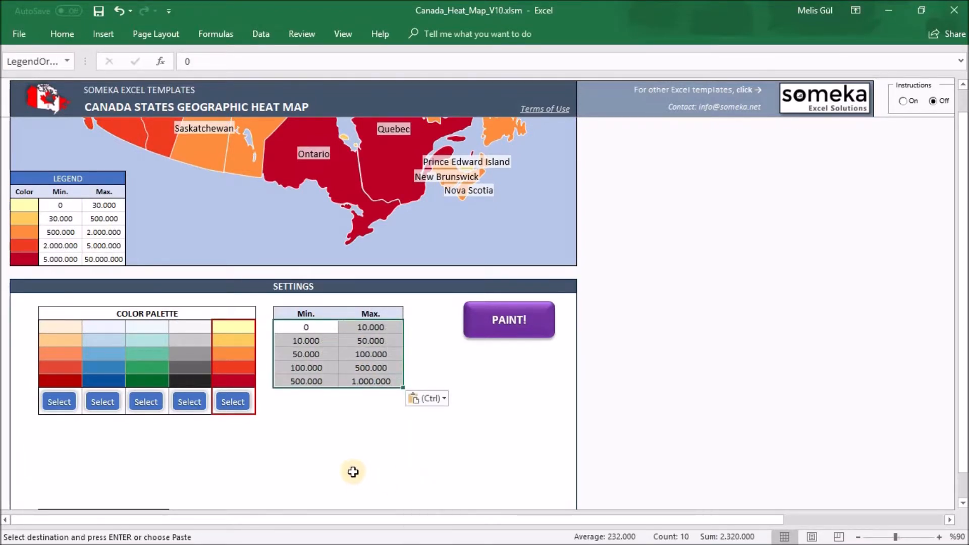
pyautogui.scroll(-3)
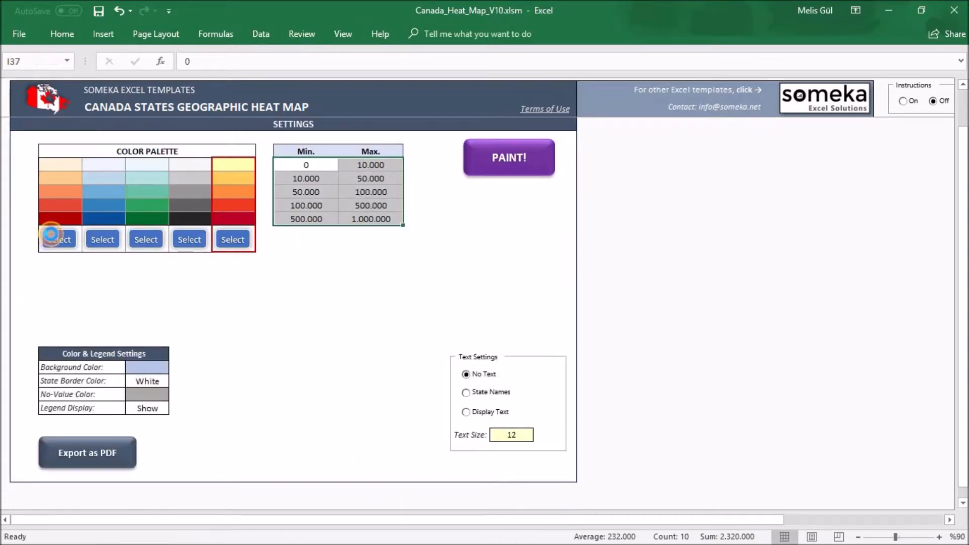
pyautogui.click(175, 381)
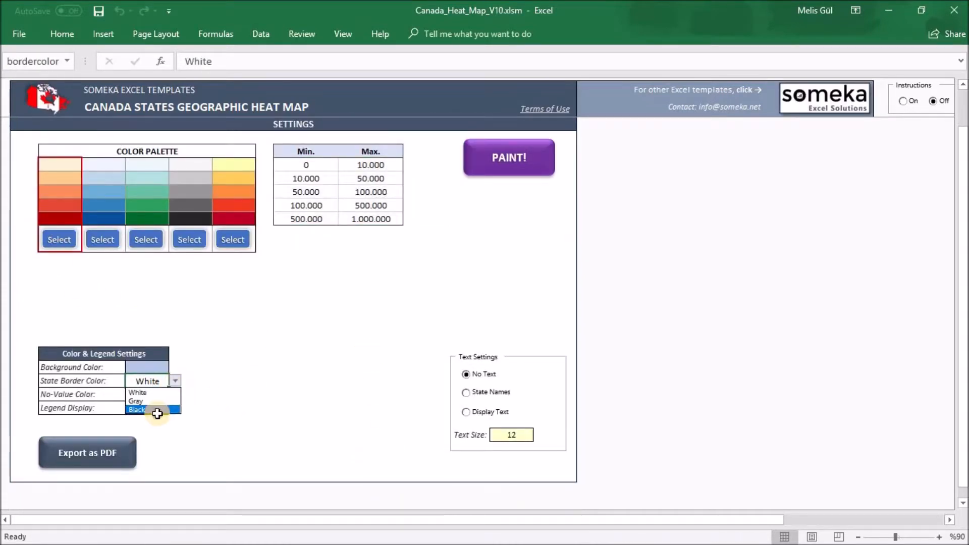
pyautogui.click(137, 410)
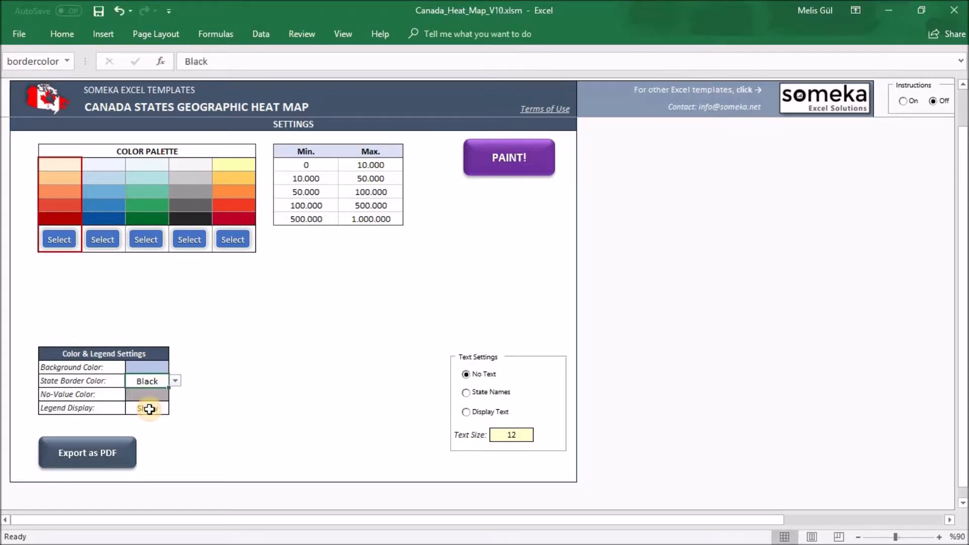
pyautogui.click(465, 412)
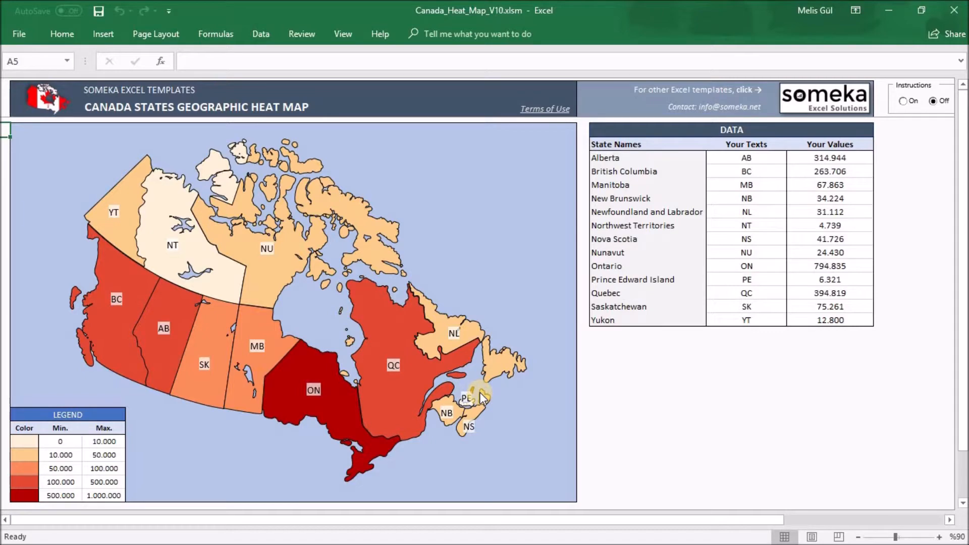
pyautogui.moveTo(572, 196)
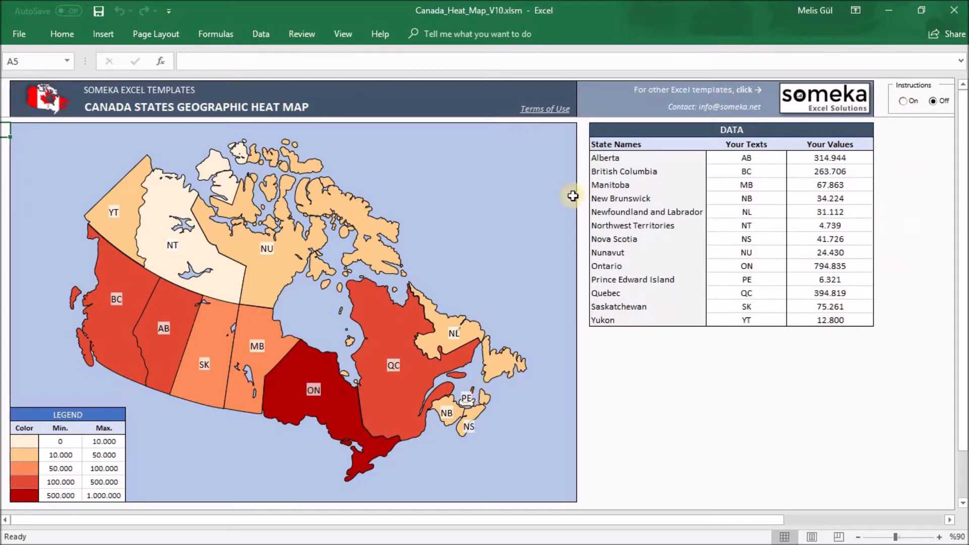
pyautogui.moveTo(442, 315)
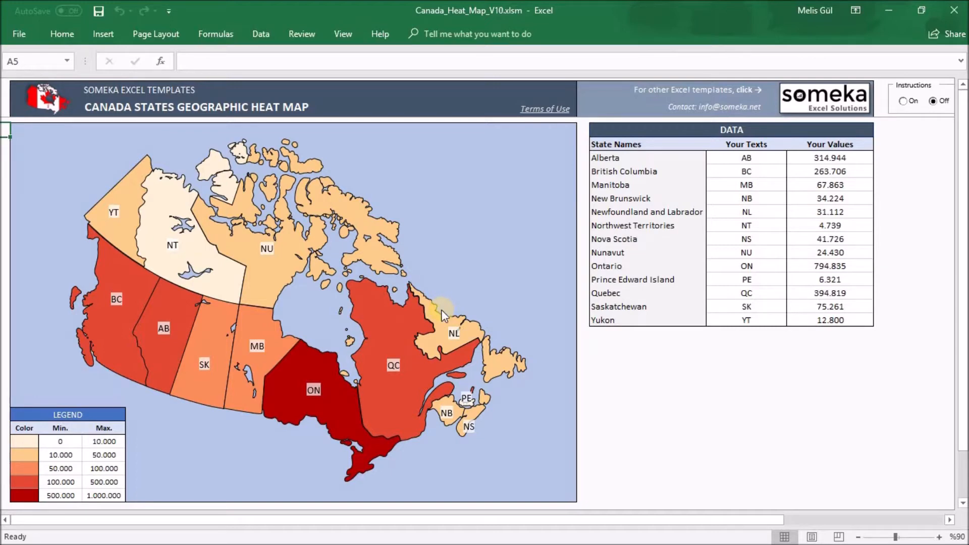
# Step: Repaint the map with Display Text on and review the province abbreviations
pyautogui.scroll(-3)
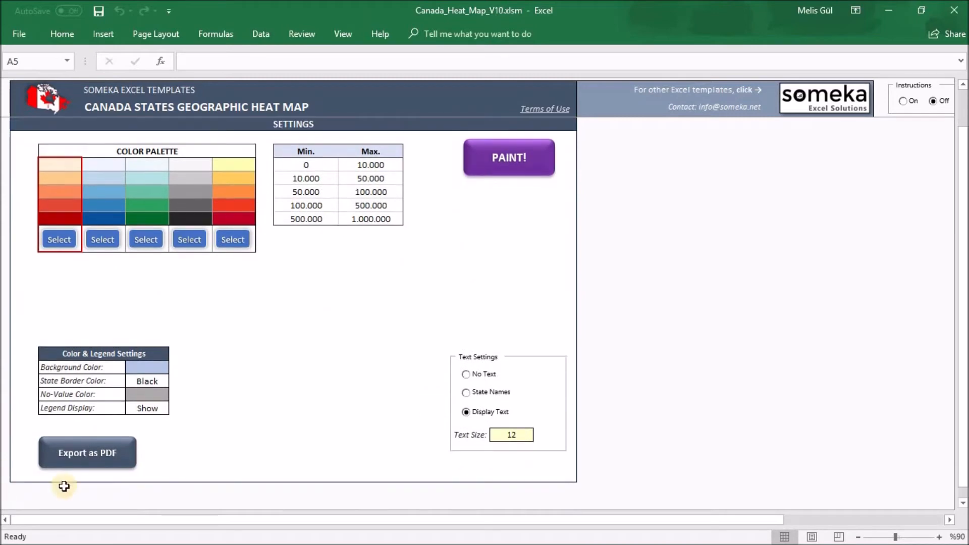
pyautogui.moveTo(108, 473)
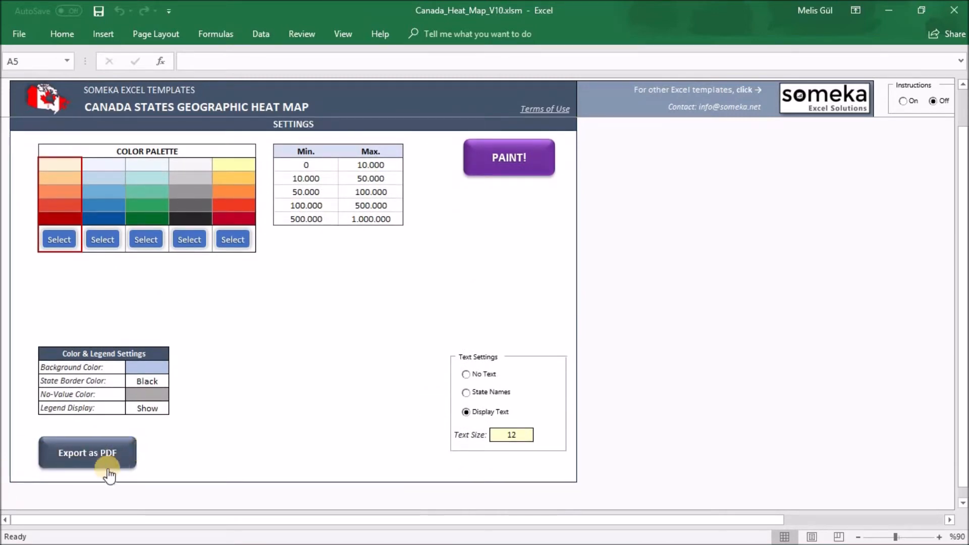
# Step: Export the map as Canada_Heat_Map_V10.pdf, review it in Acrobat, then close it
pyautogui.click(87, 453)
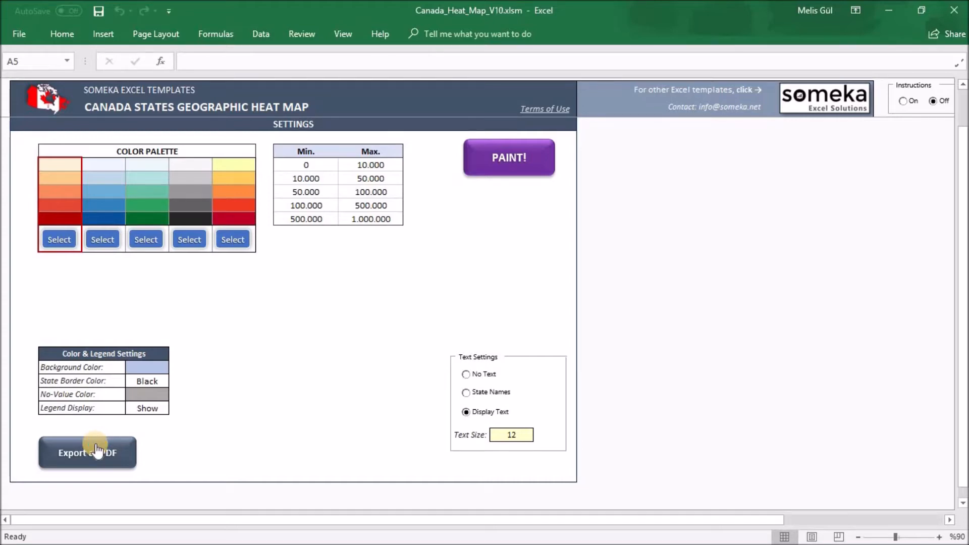
pyautogui.click(86, 453)
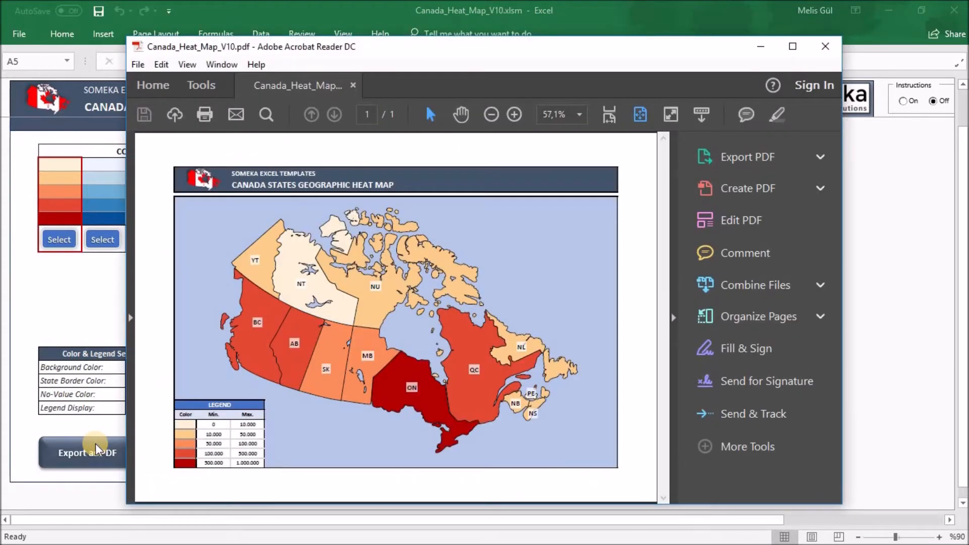
pyautogui.moveTo(462, 368)
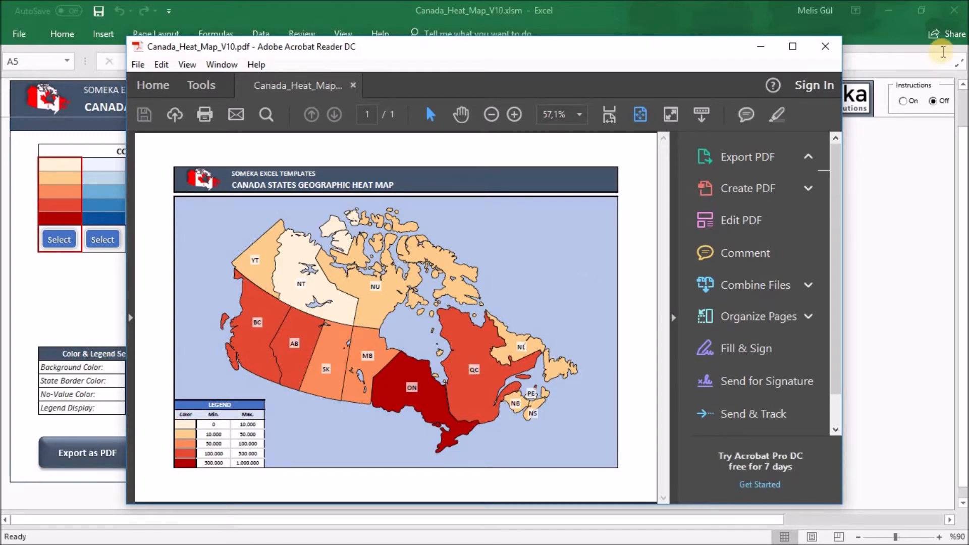
pyautogui.click(825, 46)
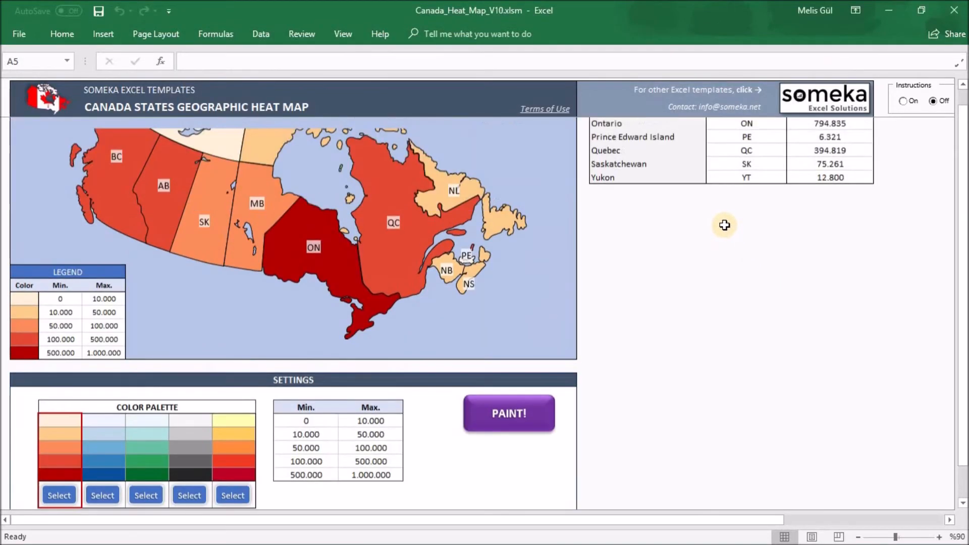
# Step: Unprotect the heat map sheet from Review, confirming with the password
pyautogui.scroll(3)
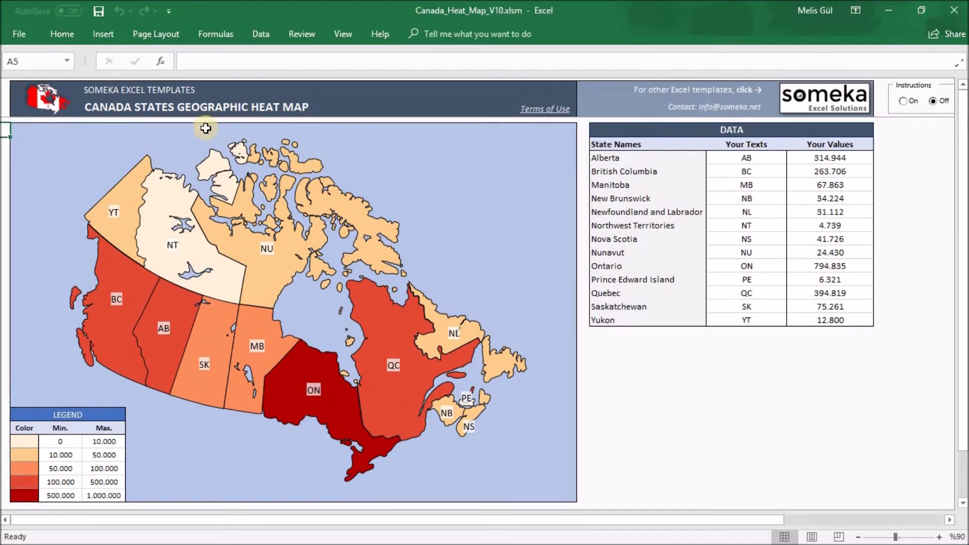
pyautogui.moveTo(387, 119)
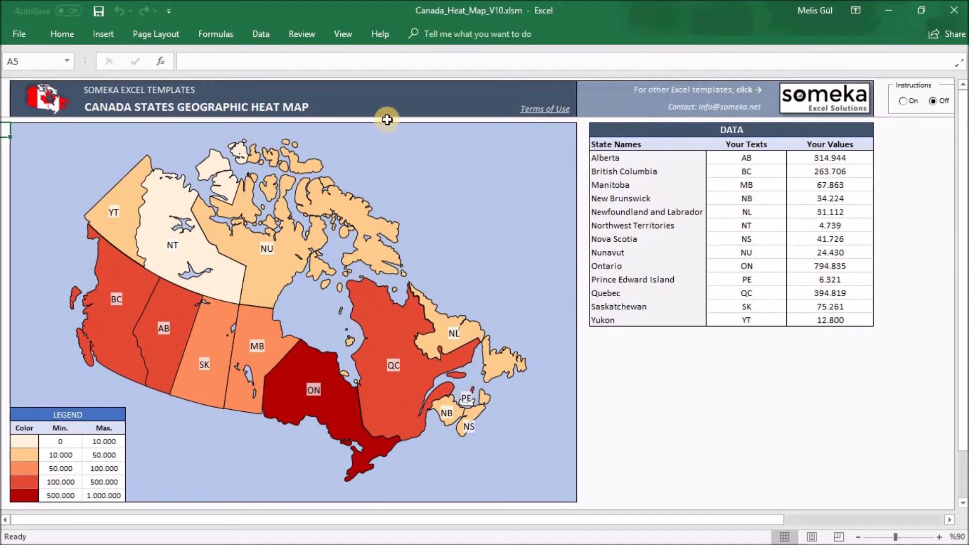
pyautogui.click(302, 34)
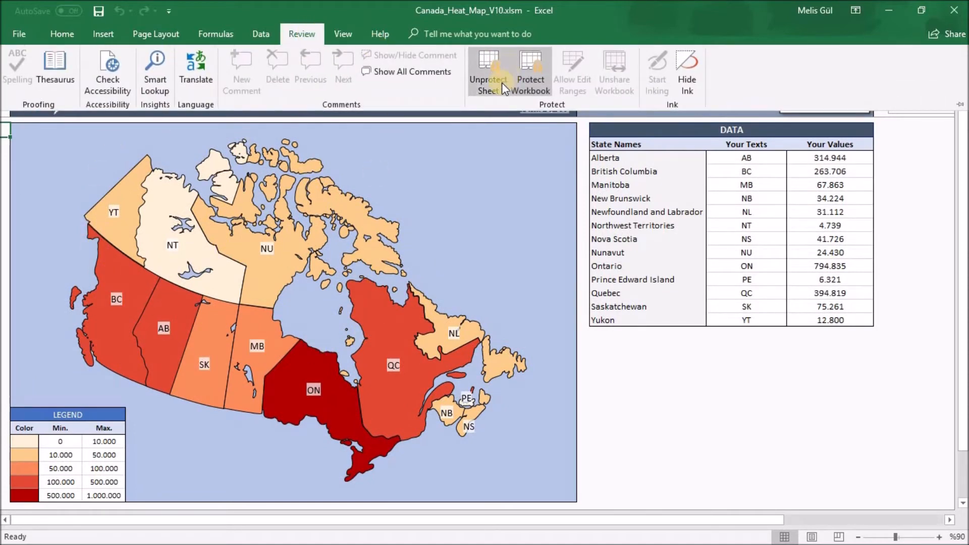
pyautogui.click(487, 71)
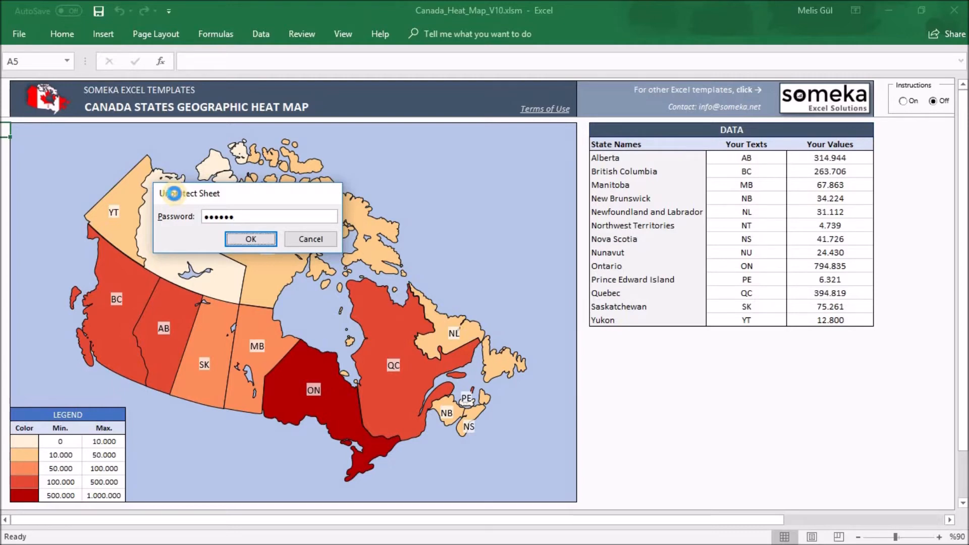
pyautogui.click(250, 239)
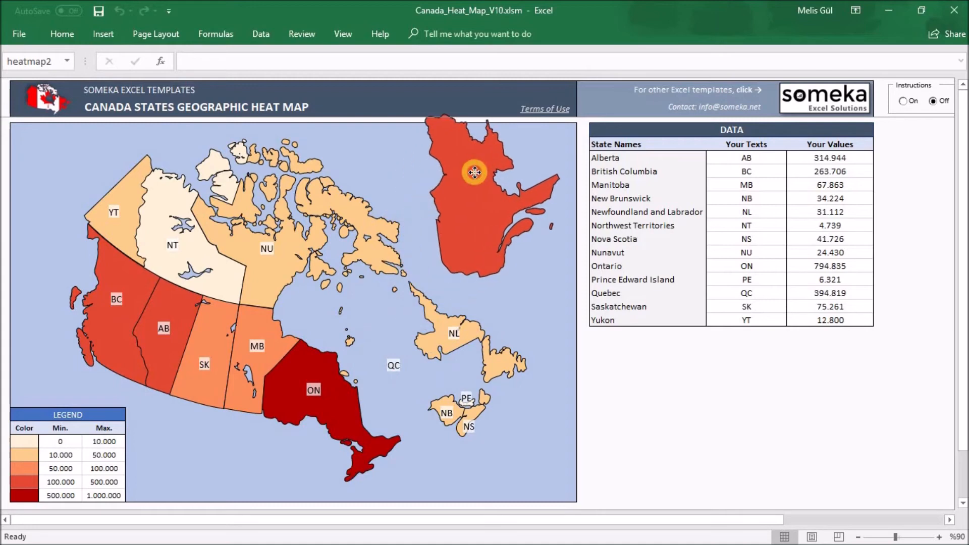
# Step: Fill the detached Quebec shape with light blue
pyautogui.click(474, 173)
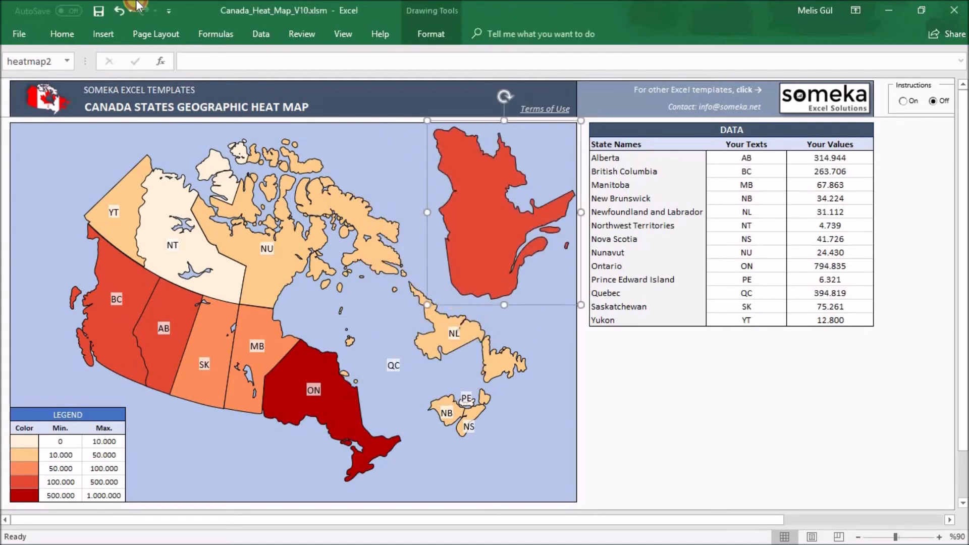
pyautogui.click(61, 34)
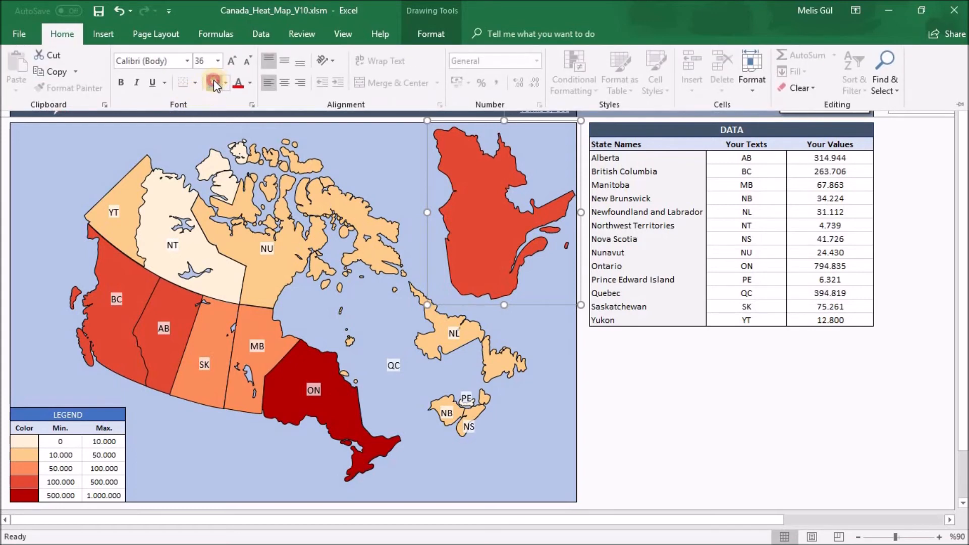
pyautogui.click(213, 82)
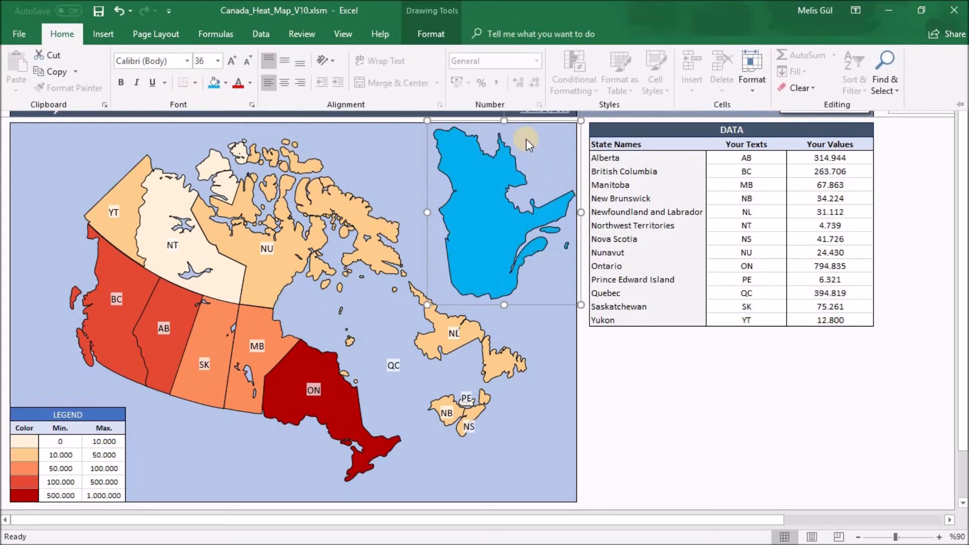
pyautogui.moveTo(526, 172)
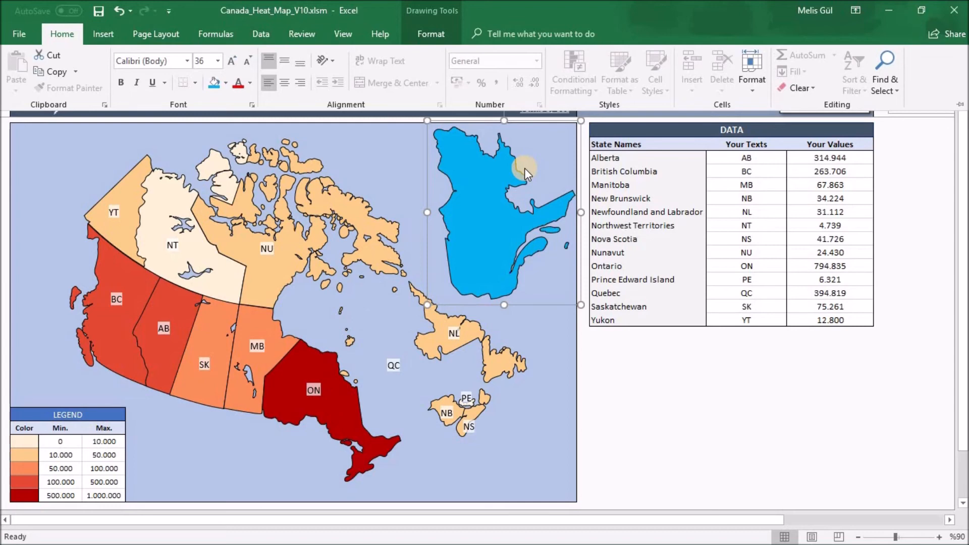
pyautogui.moveTo(523, 174)
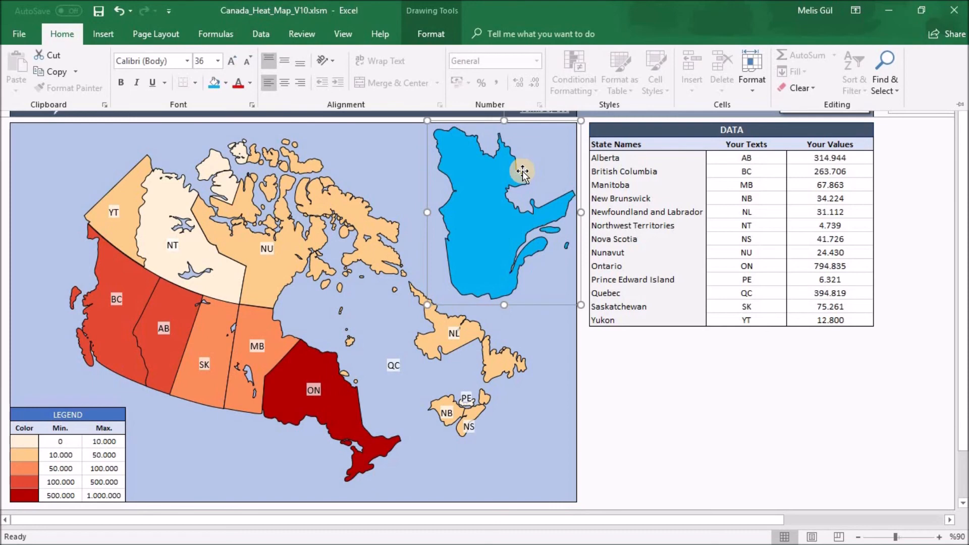